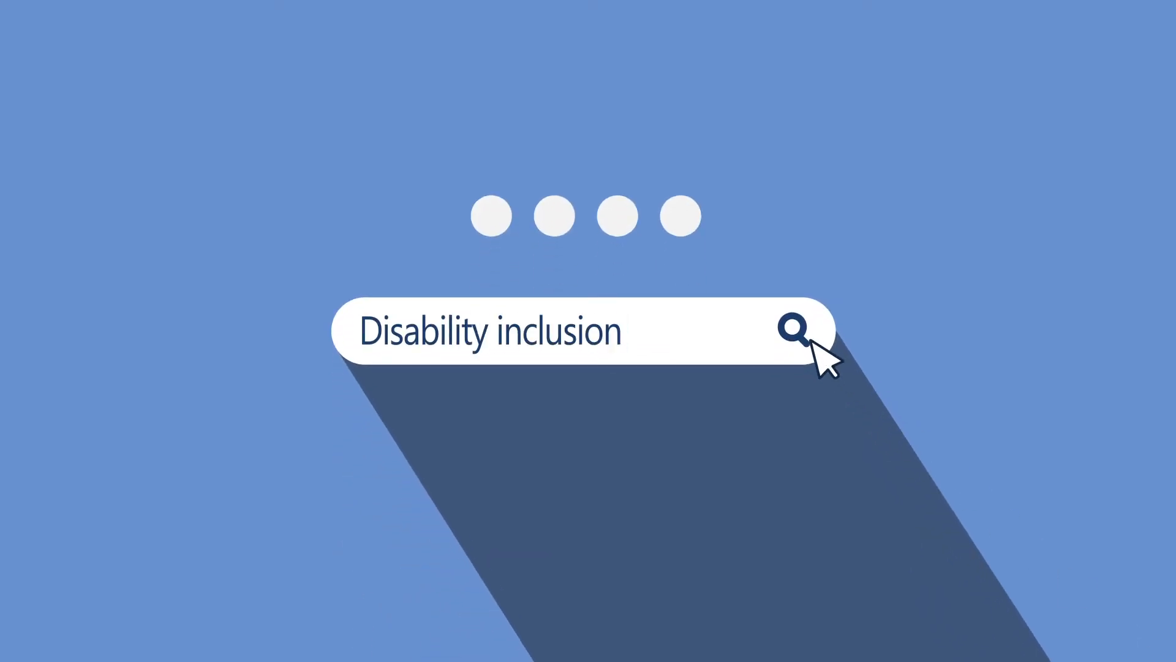
pyautogui.click(793, 329)
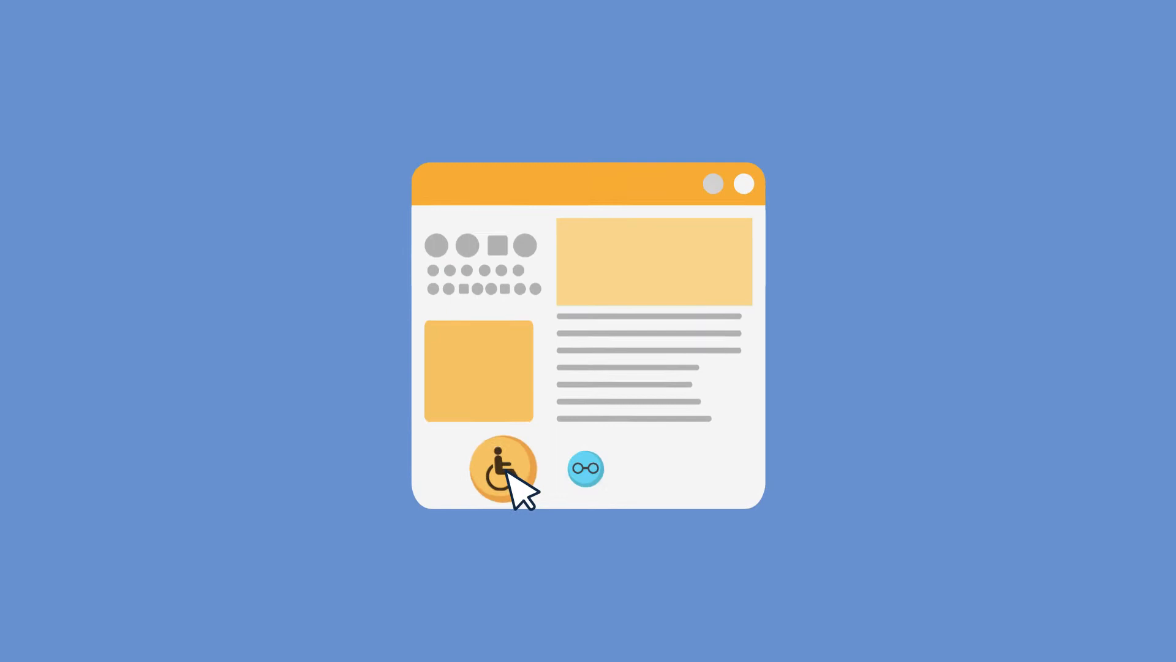
pyautogui.click(504, 467)
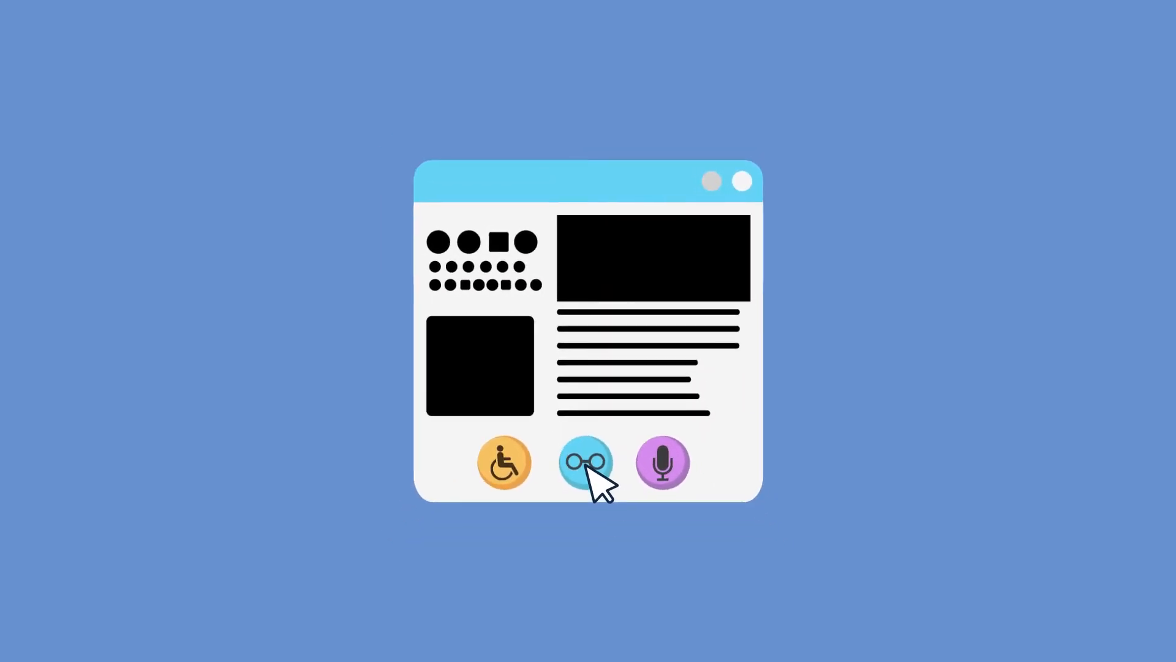
pyautogui.click(662, 463)
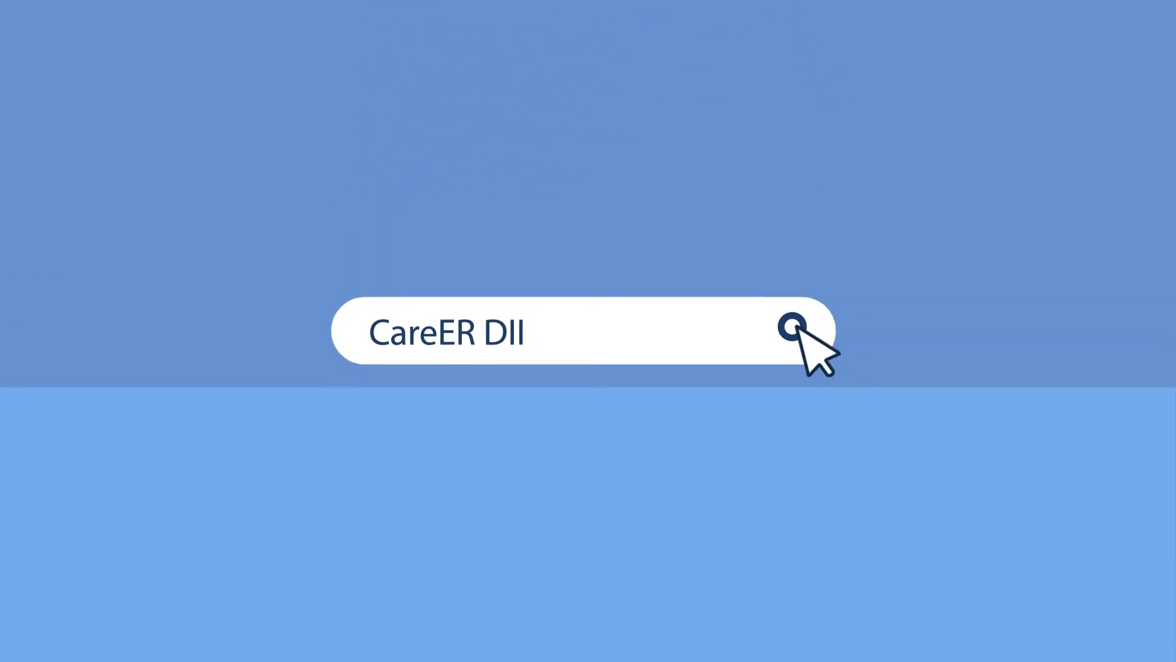
pyautogui.click(789, 323)
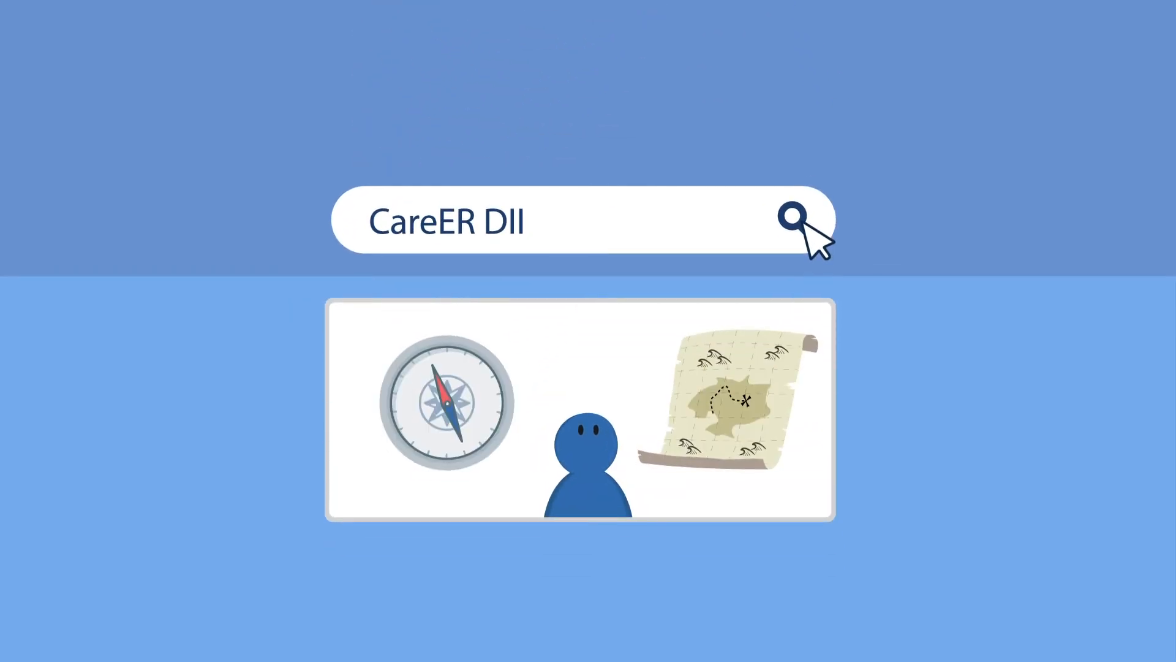